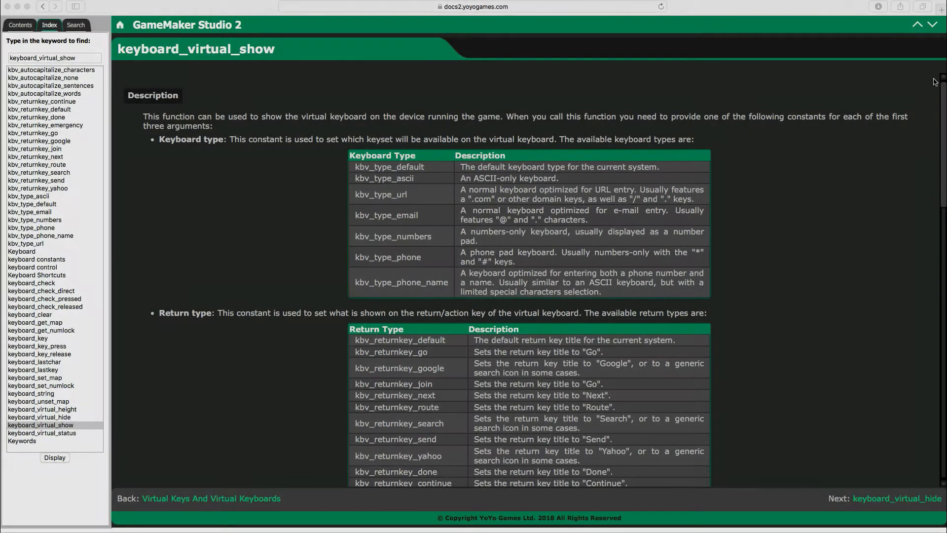
Scroll down through the simulator view of the empty text box and virtual keyboard.
{"action": "scroll", "scroll_direction": "down", "scroll_amount": 3}
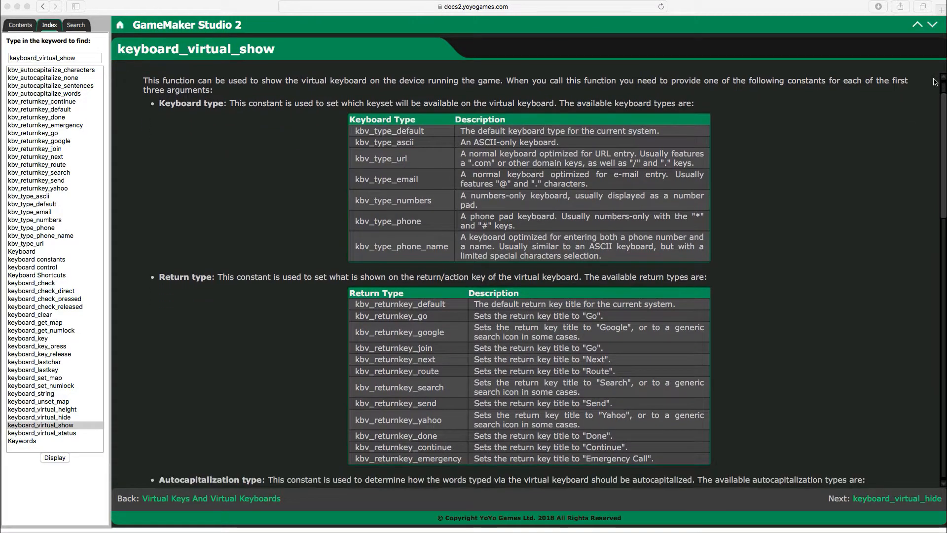
{"action": "scroll", "scroll_direction": "down", "scroll_amount": 3}
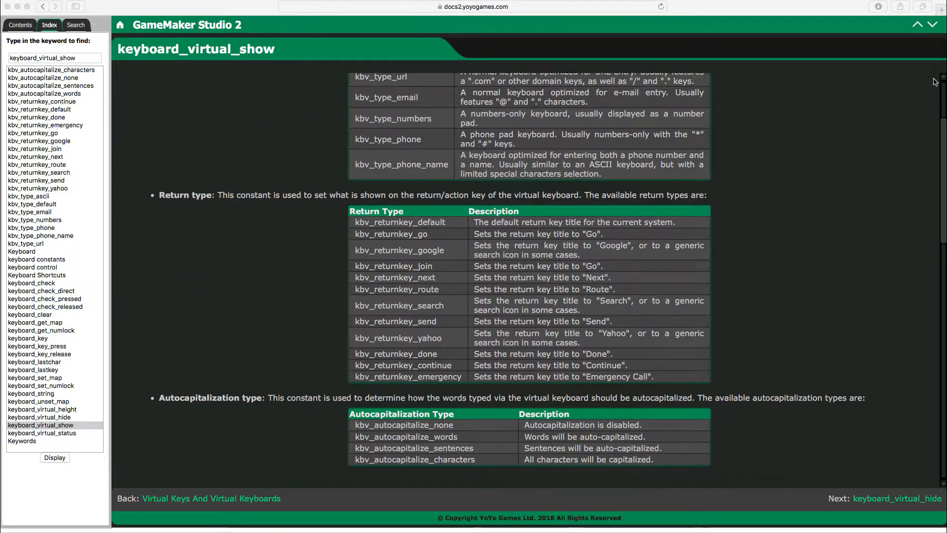
{"action": "scroll", "scroll_direction": "down", "scroll_amount": 3}
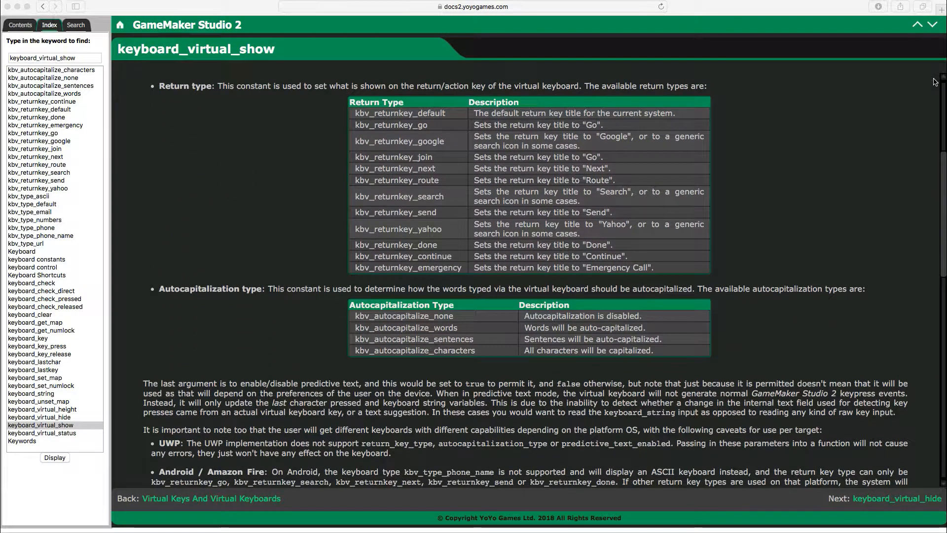
{"action": "scroll", "scroll_direction": "down", "scroll_amount": 3}
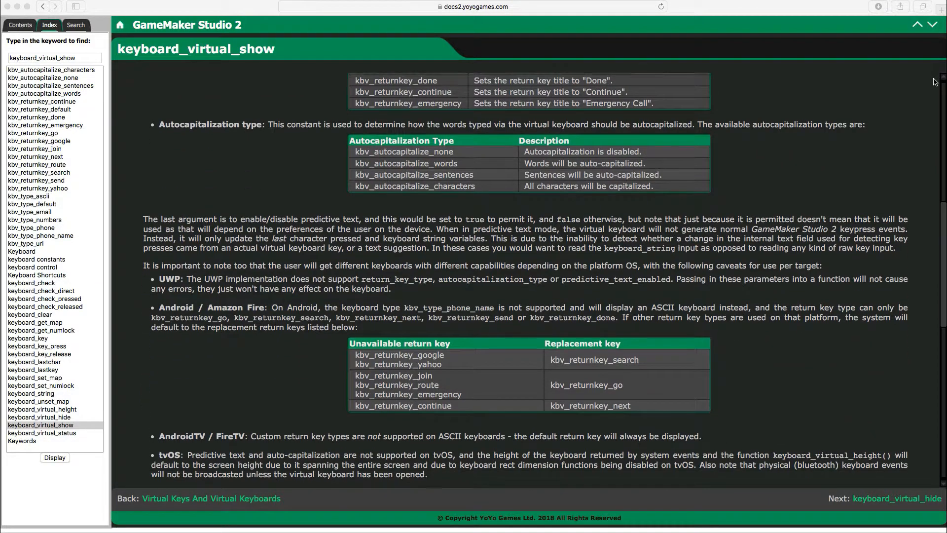
{"action": "scroll", "scroll_direction": "down", "scroll_amount": 3}
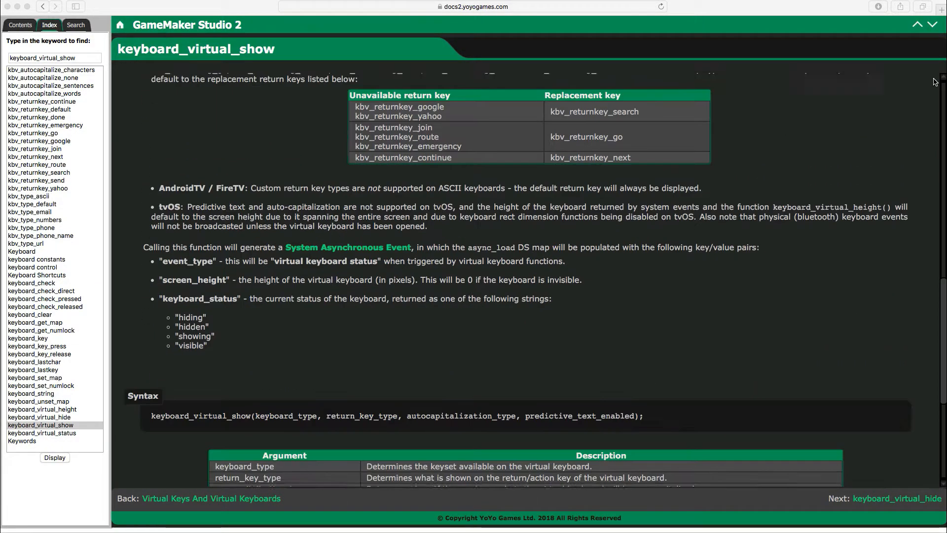
{"action": "scroll", "scroll_direction": "down", "scroll_amount": 3}
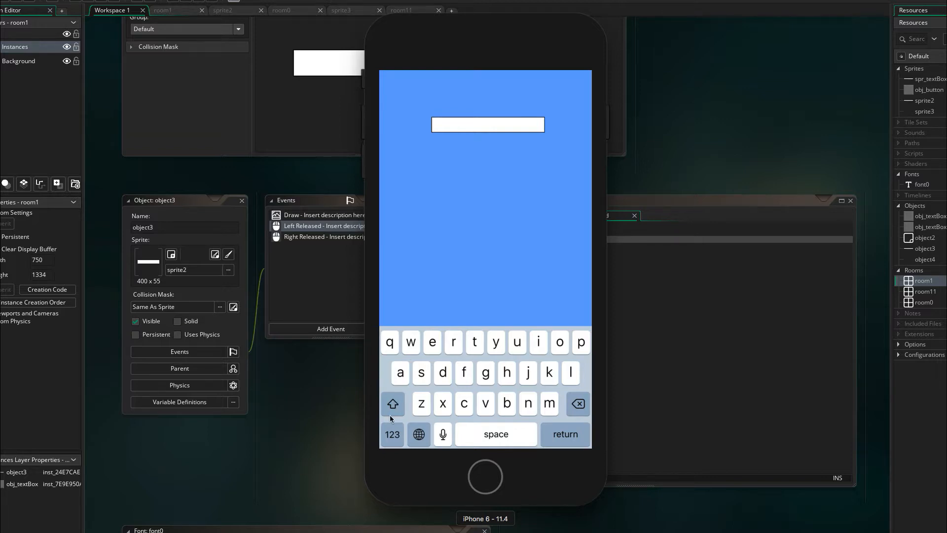
{"action": "left_click", "coordinate": [393, 404]}
{"action": "type", "text": "Fr"}
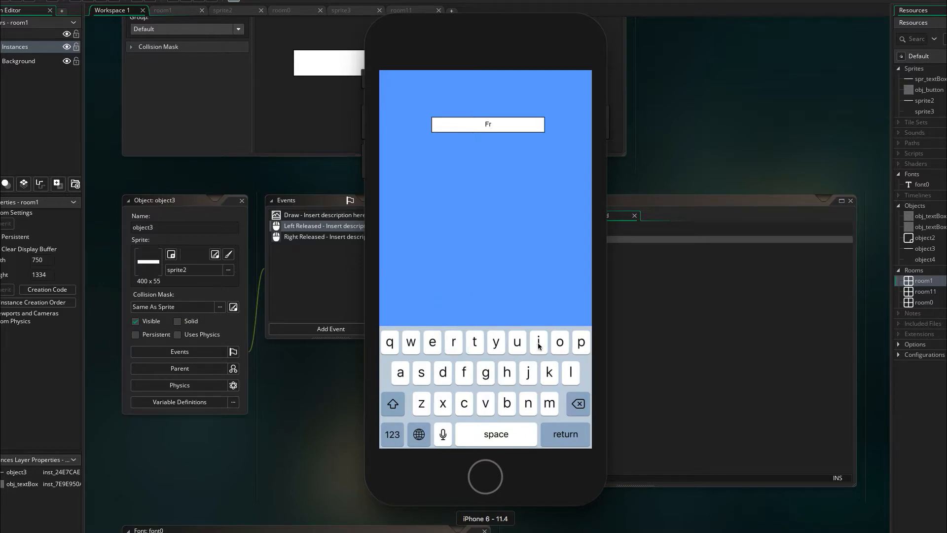
{"action": "left_click", "coordinate": [576, 404]}
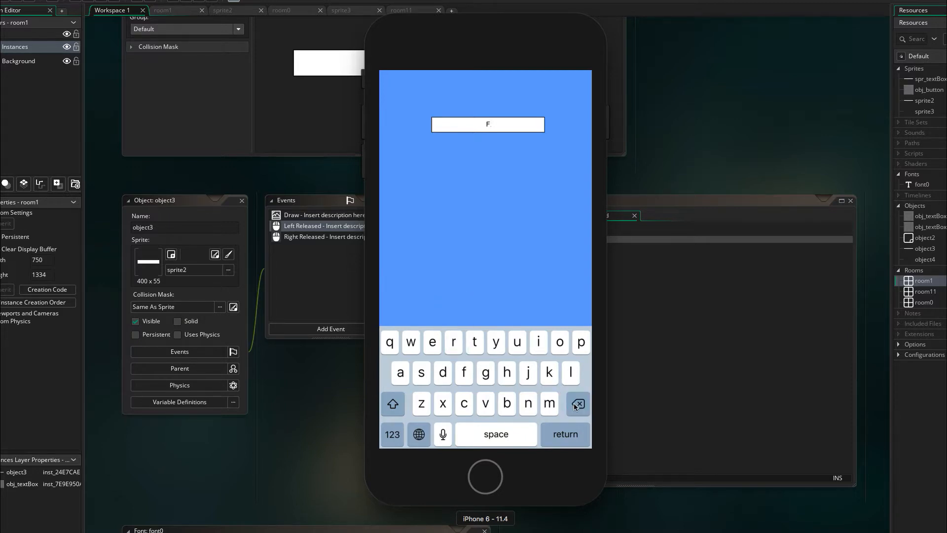
{"action": "left_click", "coordinate": [578, 404]}
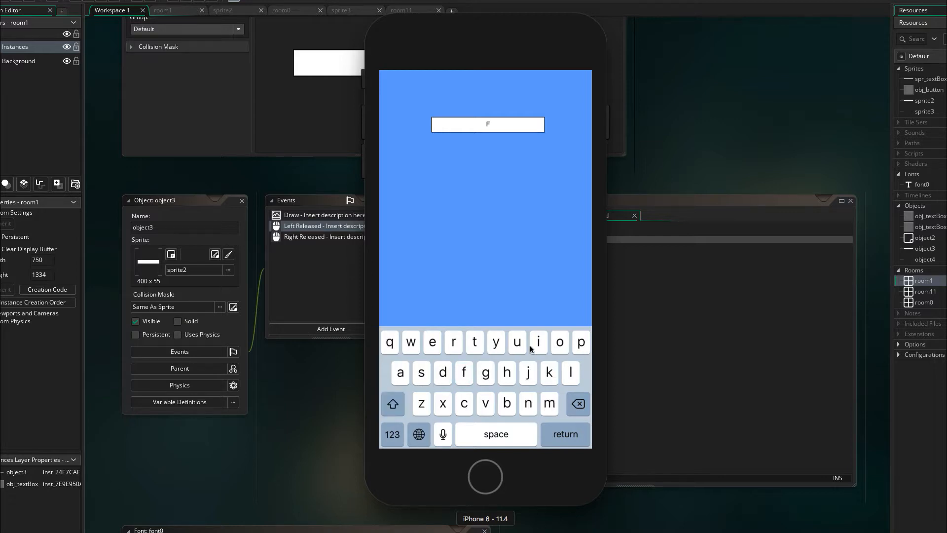
{"action": "left_click", "coordinate": [538, 342]}
{"action": "type", "text": "irst Name"}
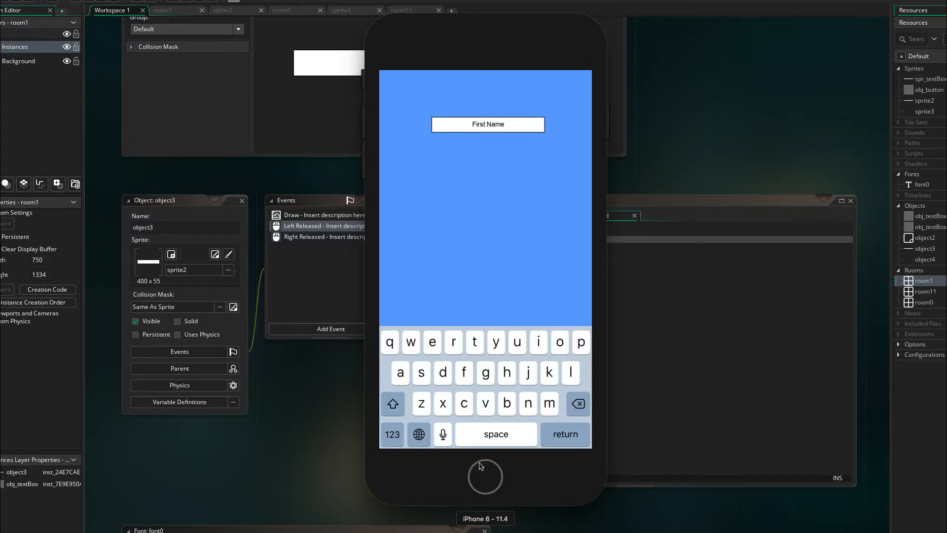
{"action": "left_click", "coordinate": [392, 404]}
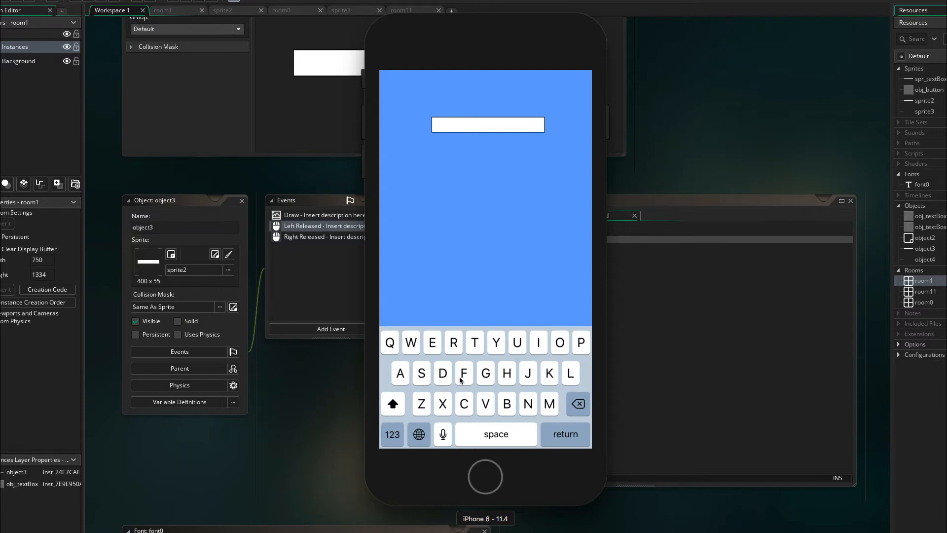
Spell 'First Name' in the text box on the virtual keyboard, correcting early letters.
{"action": "left_click", "coordinate": [463, 373]}
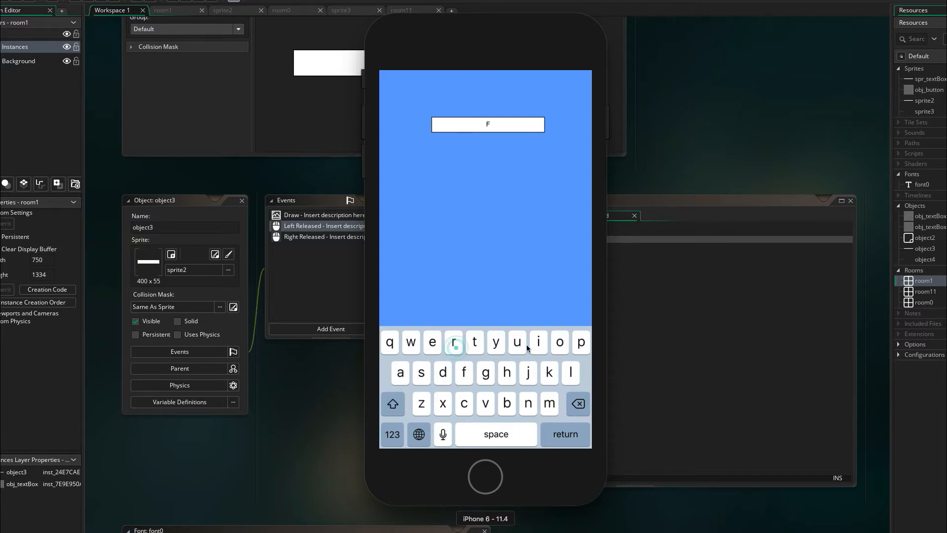
{"action": "left_click", "coordinate": [454, 342]}
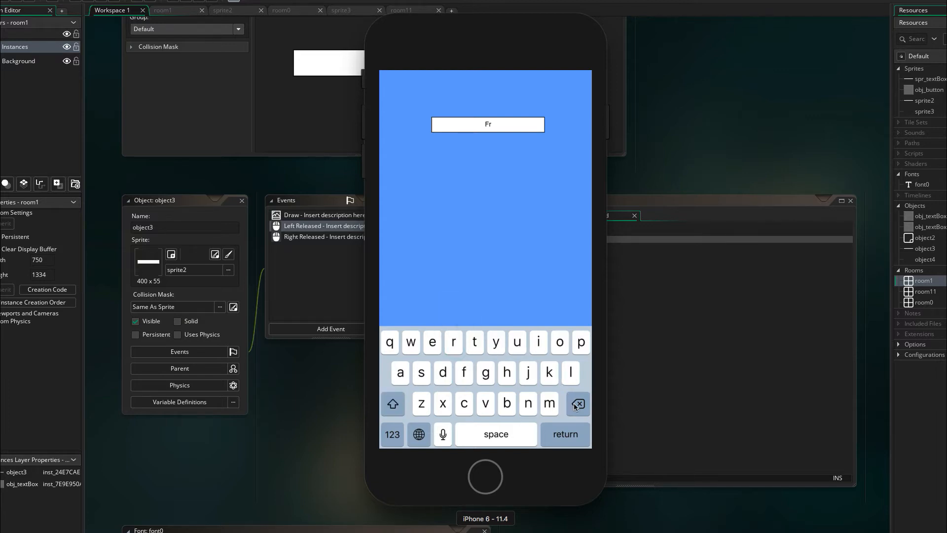
{"action": "left_click", "coordinate": [577, 404]}
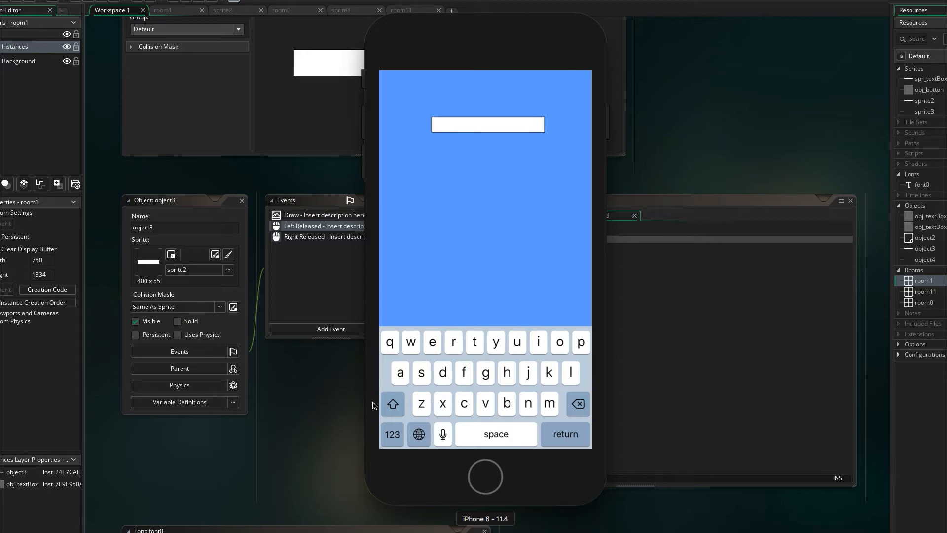
{"action": "left_click", "coordinate": [392, 403]}
{"action": "type", "text": "First"}
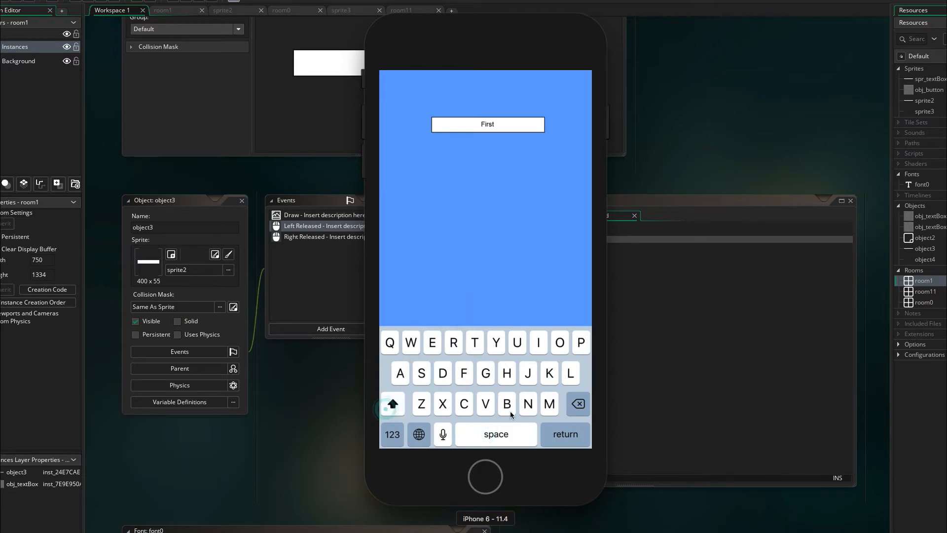
{"action": "left_click", "coordinate": [527, 404]}
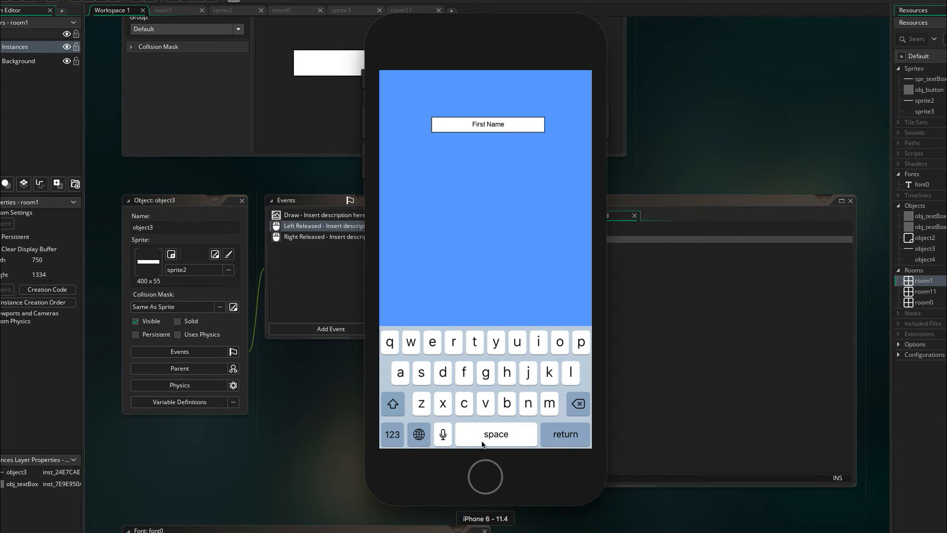
{"action": "mouse_move", "coordinate": [401, 377]}
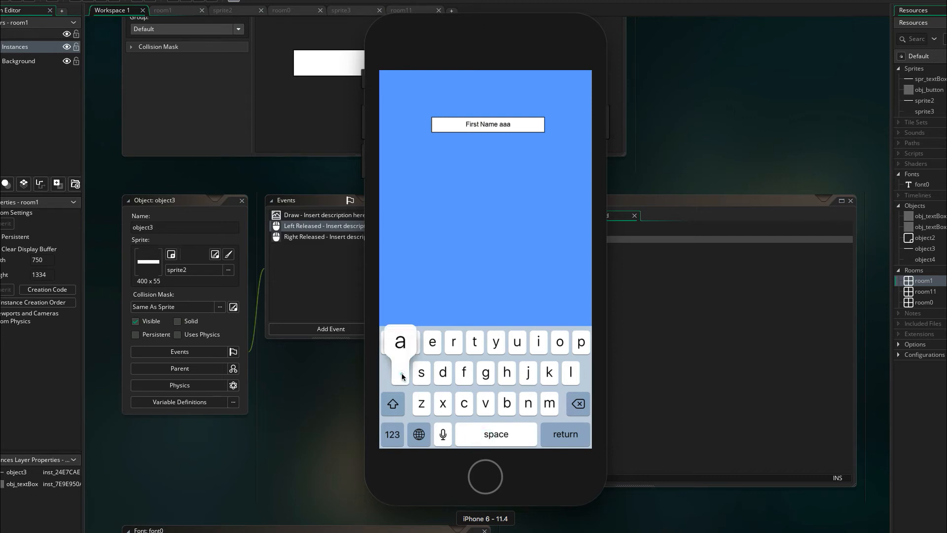
Append repeated a's after 'First Name' until the text overflows the box.
{"action": "left_click", "coordinate": [400, 341]}
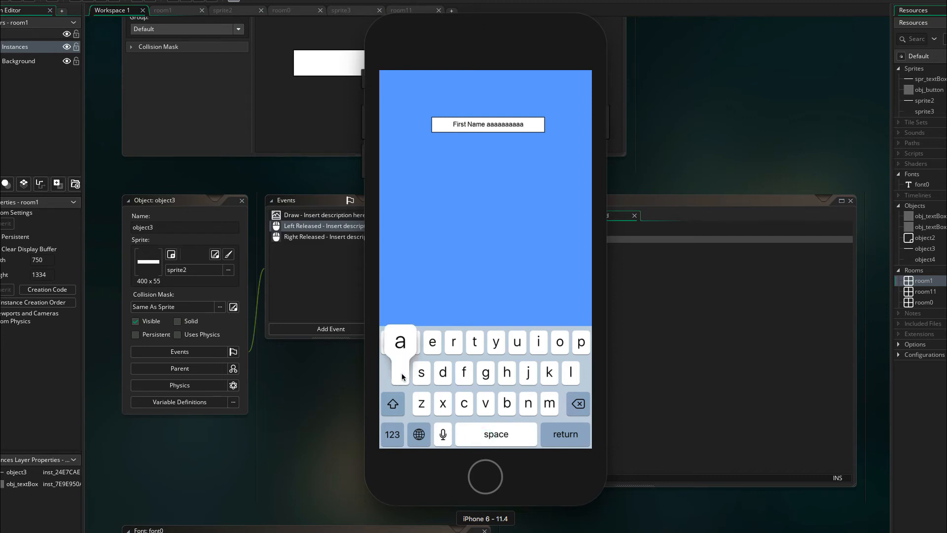
{"action": "left_click", "coordinate": [400, 342]}
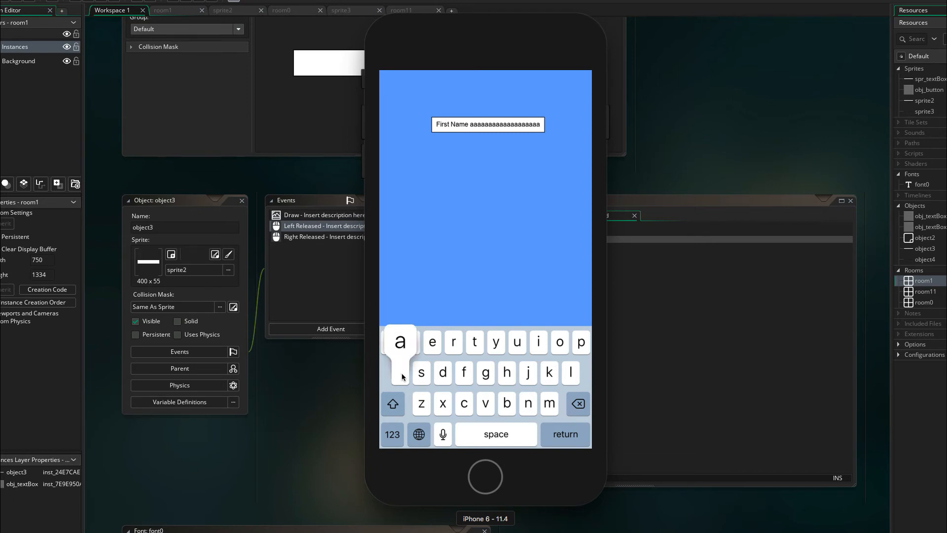
{"action": "left_click", "coordinate": [400, 341]}
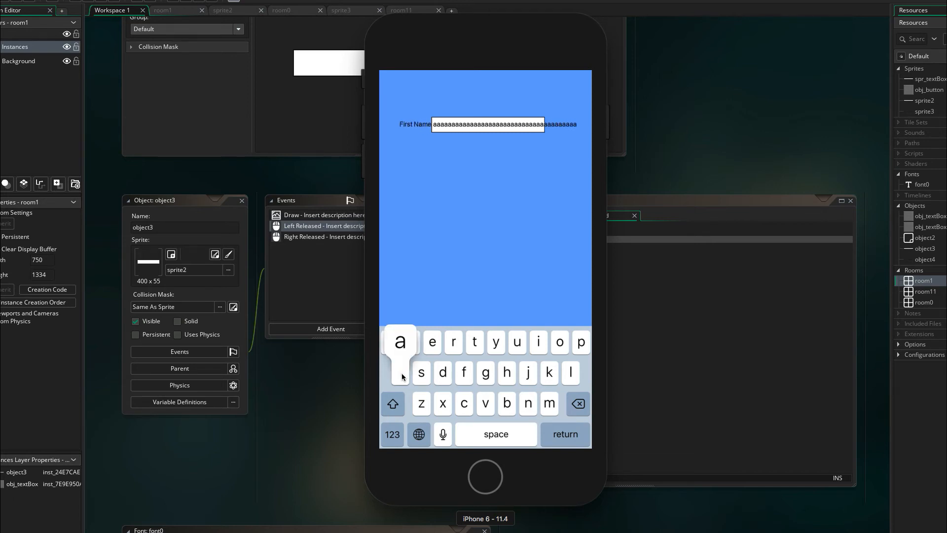
{"action": "left_click", "coordinate": [400, 341]}
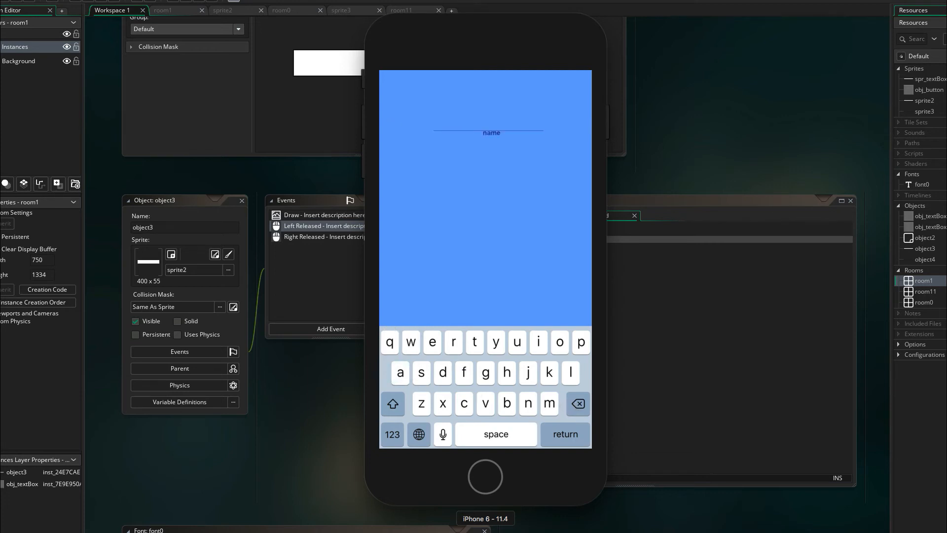
{"action": "mouse_move", "coordinate": [438, 397]}
{"action": "type", "text": "F"}
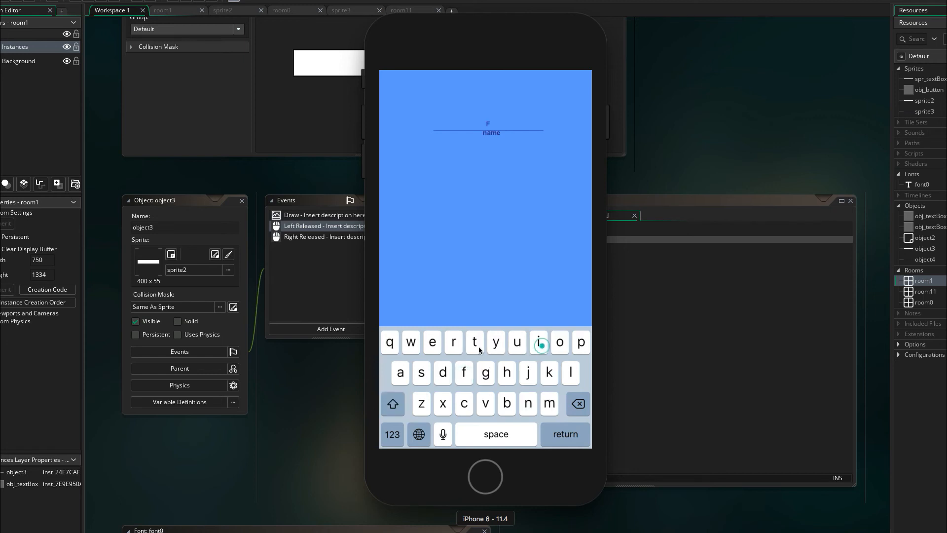
Type 'First Name' in the underlined name field, then add a's past its line.
{"action": "left_click", "coordinate": [421, 372]}
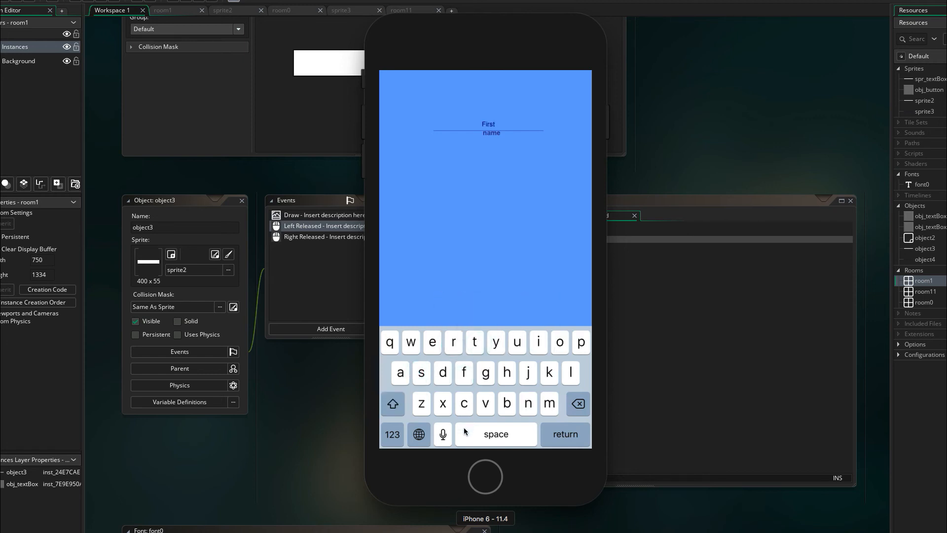
{"action": "left_click", "coordinate": [392, 403]}
{"action": "type", "text": " Name"}
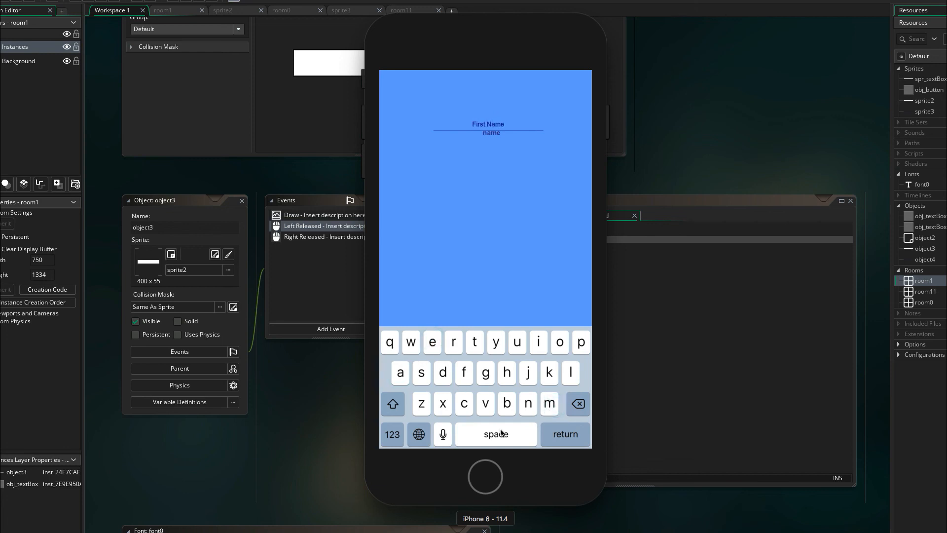
{"action": "left_click", "coordinate": [401, 372]}
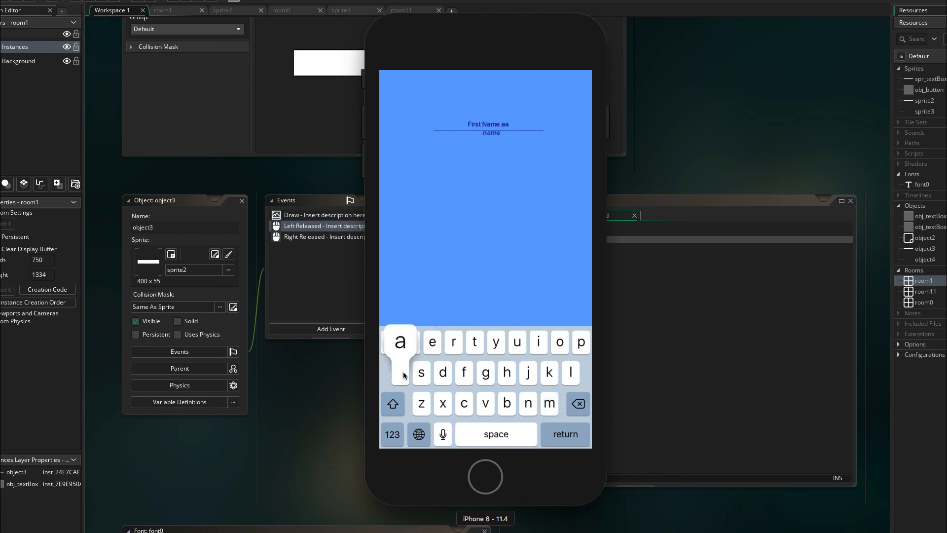
{"action": "left_click", "coordinate": [400, 342]}
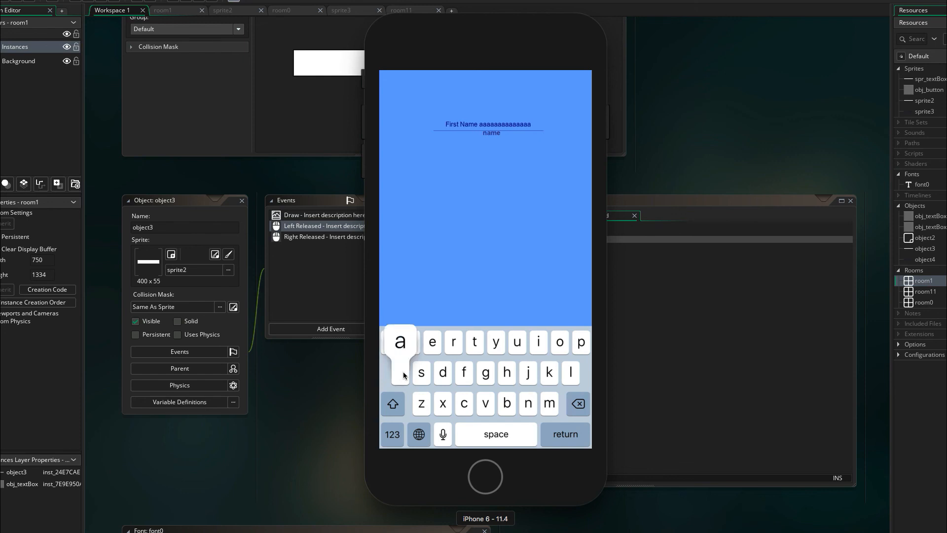
{"action": "left_click", "coordinate": [400, 341]}
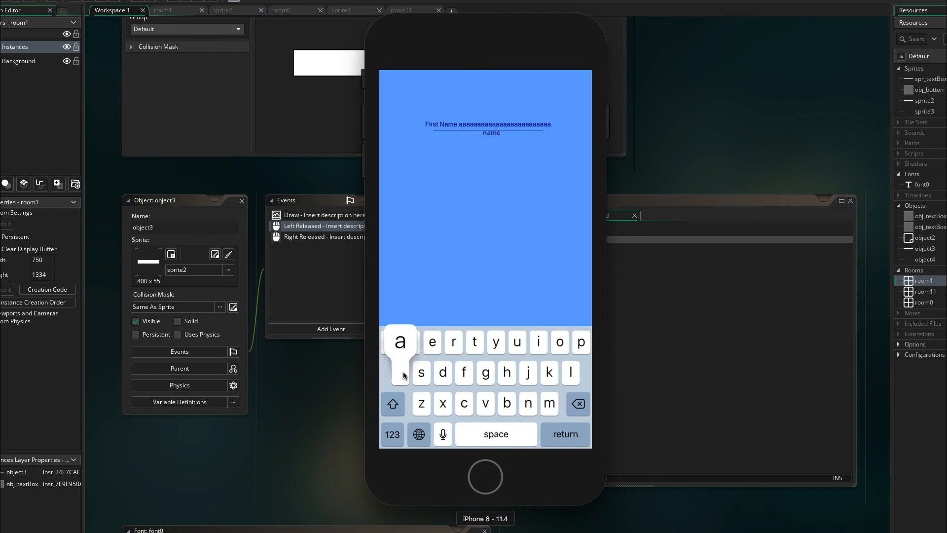